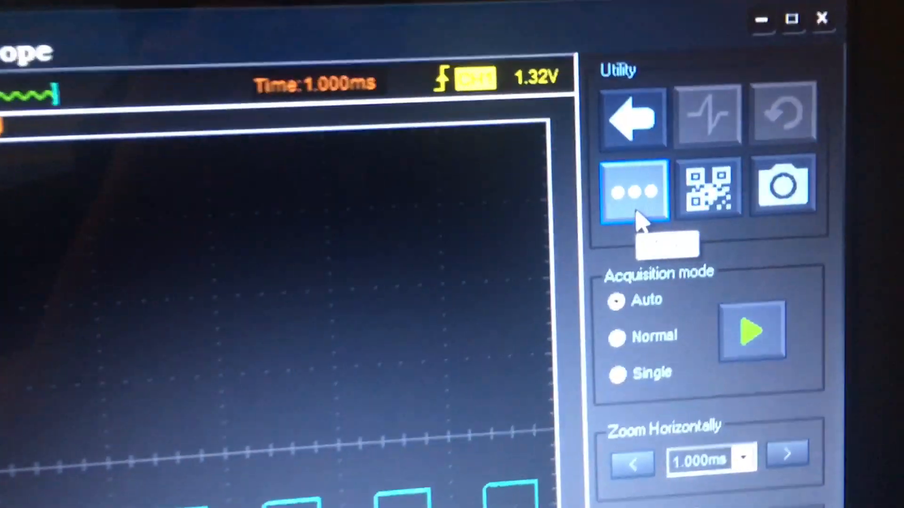
Bring up the main menu with its Setup submenu listing REF, MATH and Trigger.
click(634, 192)
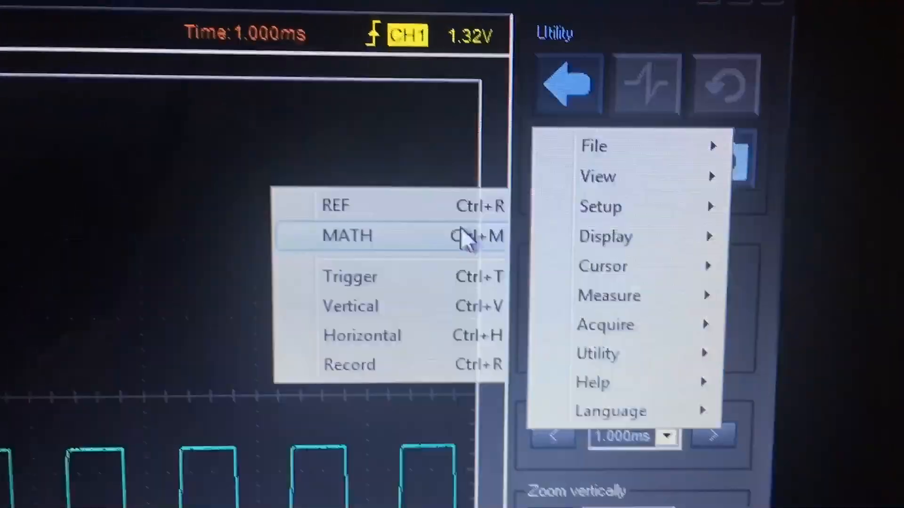
In MATH Setup keep Source A as CH1, Source B CH2, 2.00V/div, operation A + B.
click(345, 235)
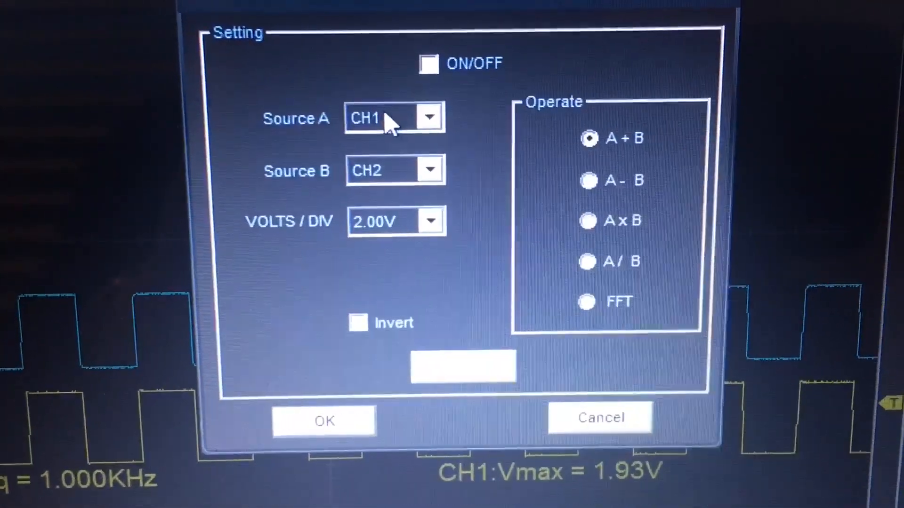
click(431, 116)
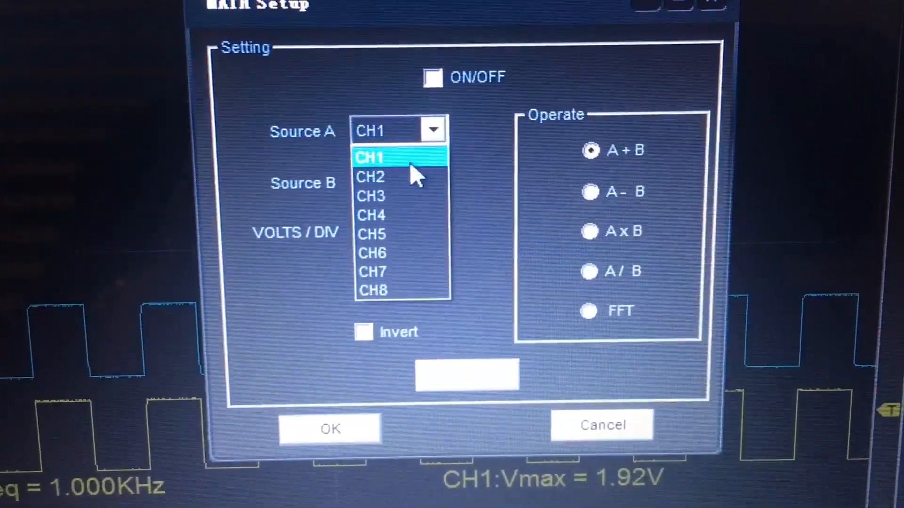
click(371, 157)
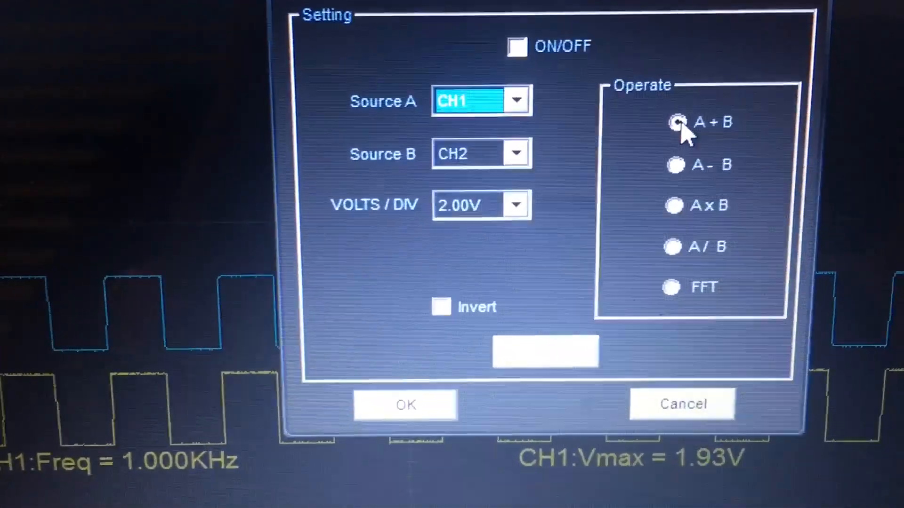
click(674, 122)
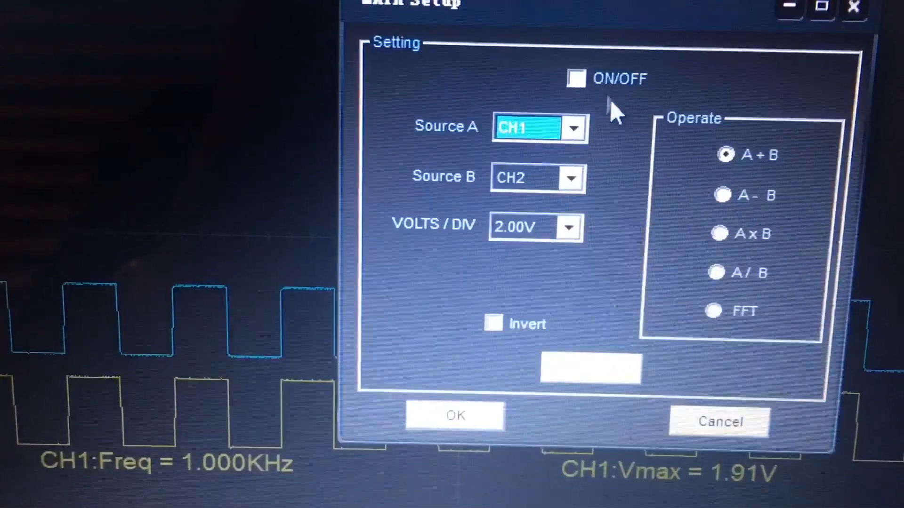
Enable the MATH trace so a red CH1+CH2 waveform appears, and dismiss the dialog.
click(573, 79)
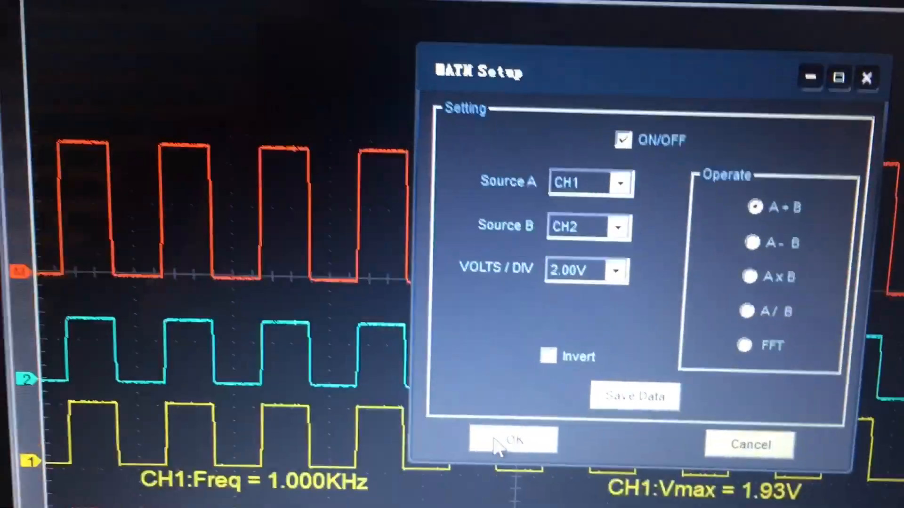
click(512, 439)
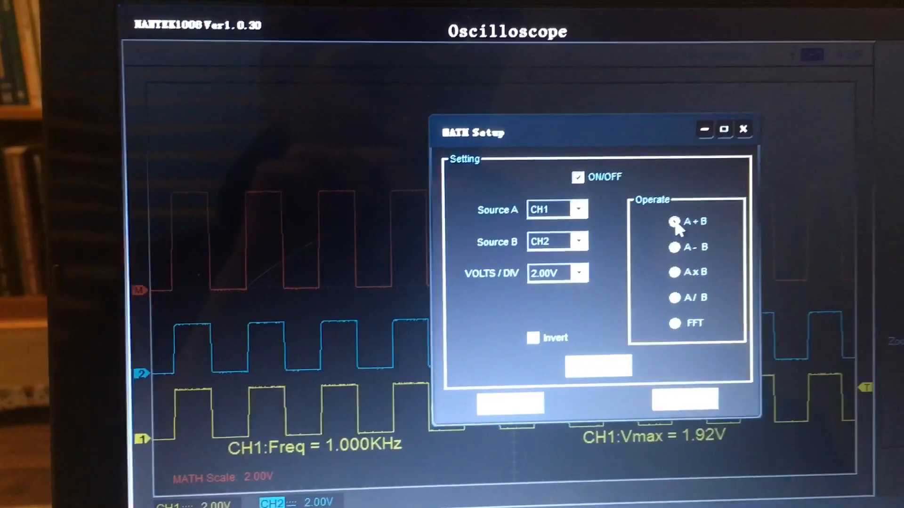
click(743, 129)
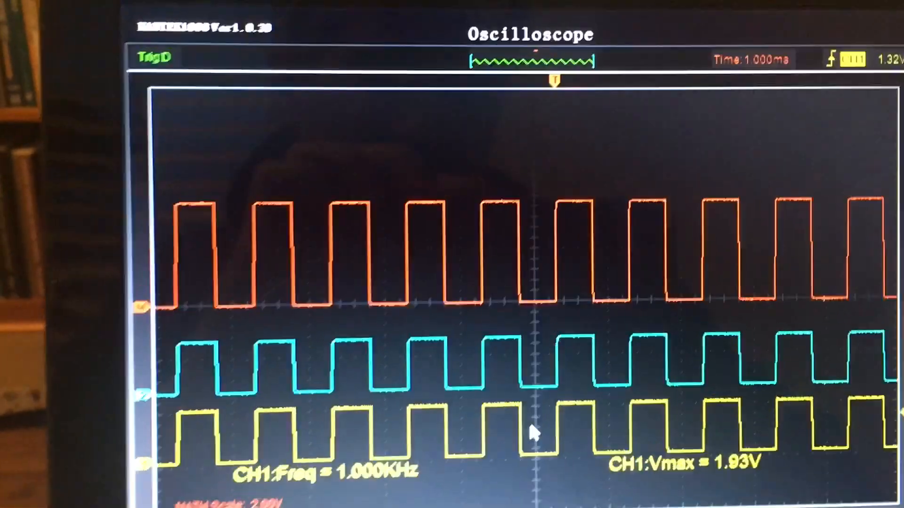